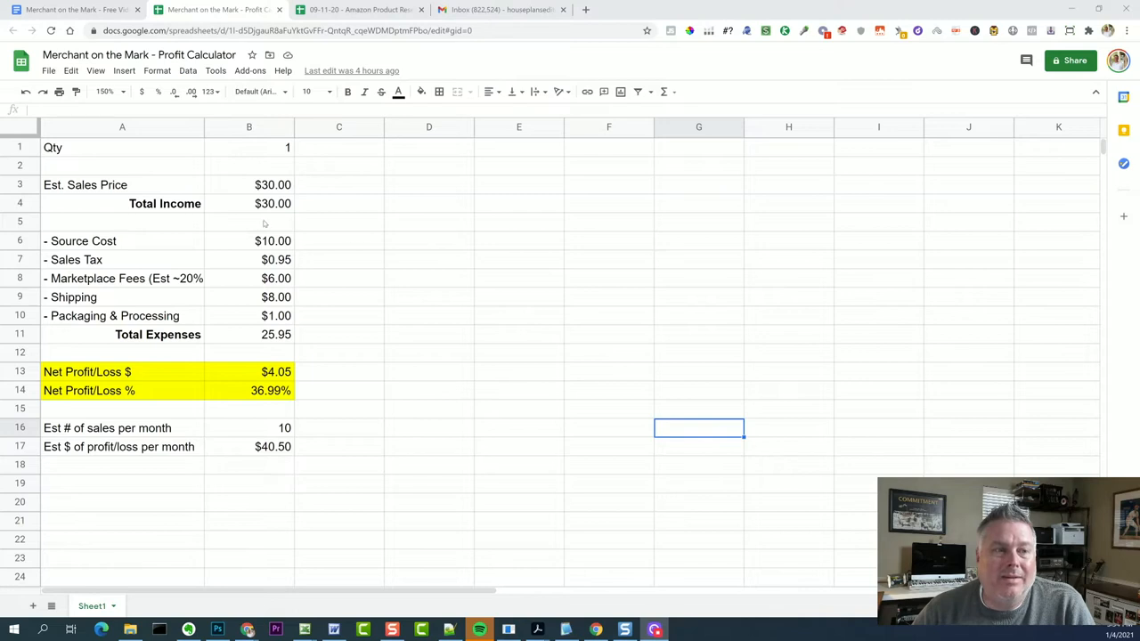
click(249, 203)
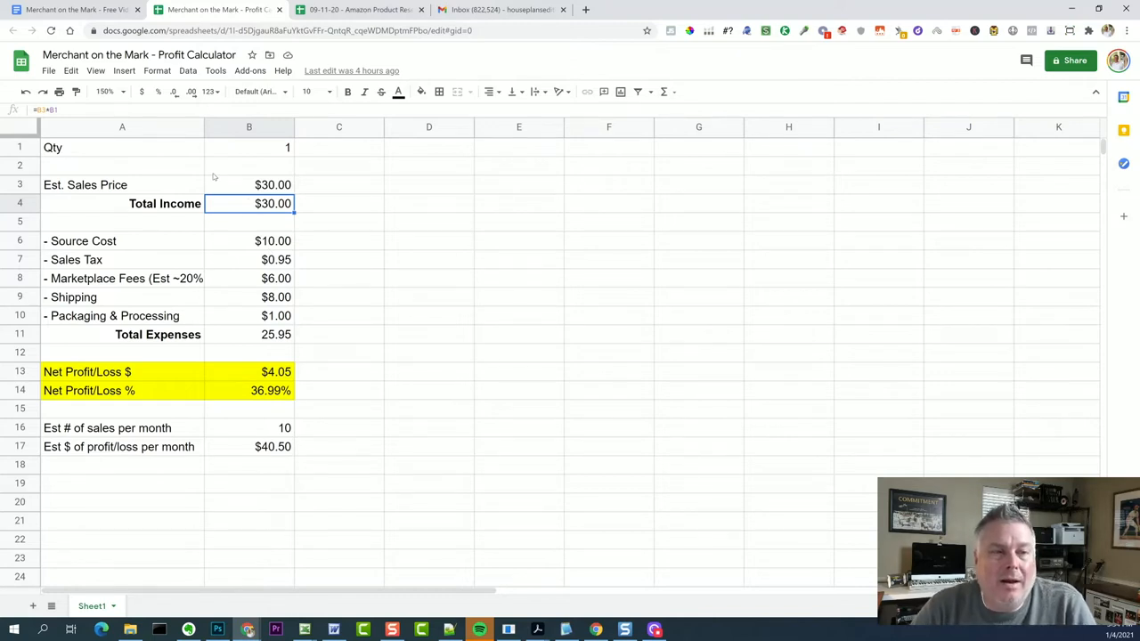
mouse_move(169, 235)
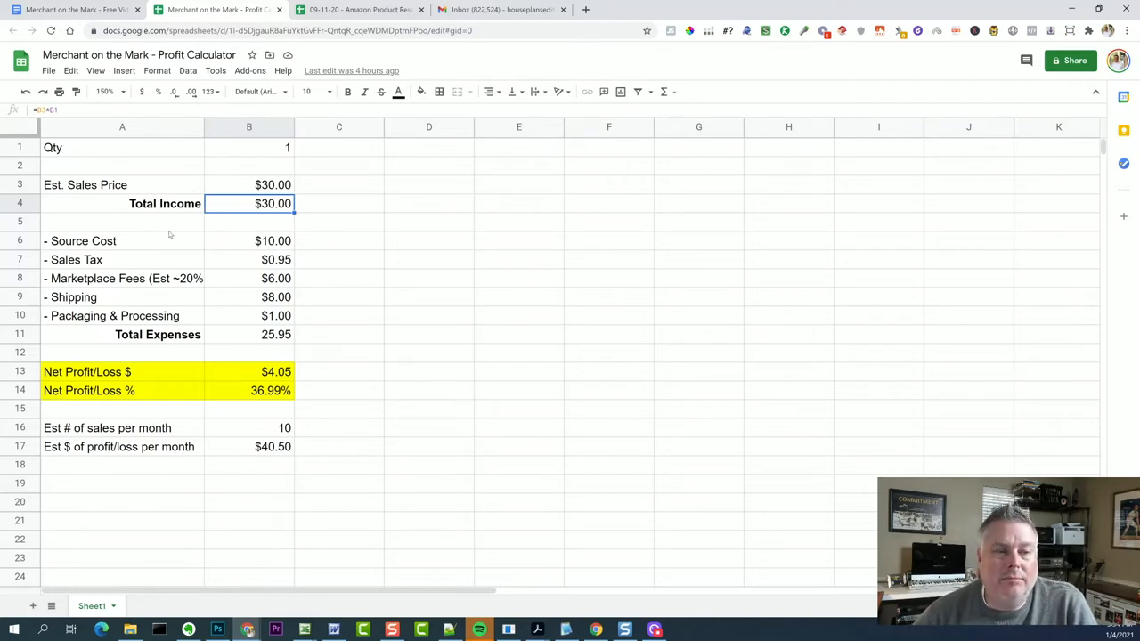
mouse_move(233, 242)
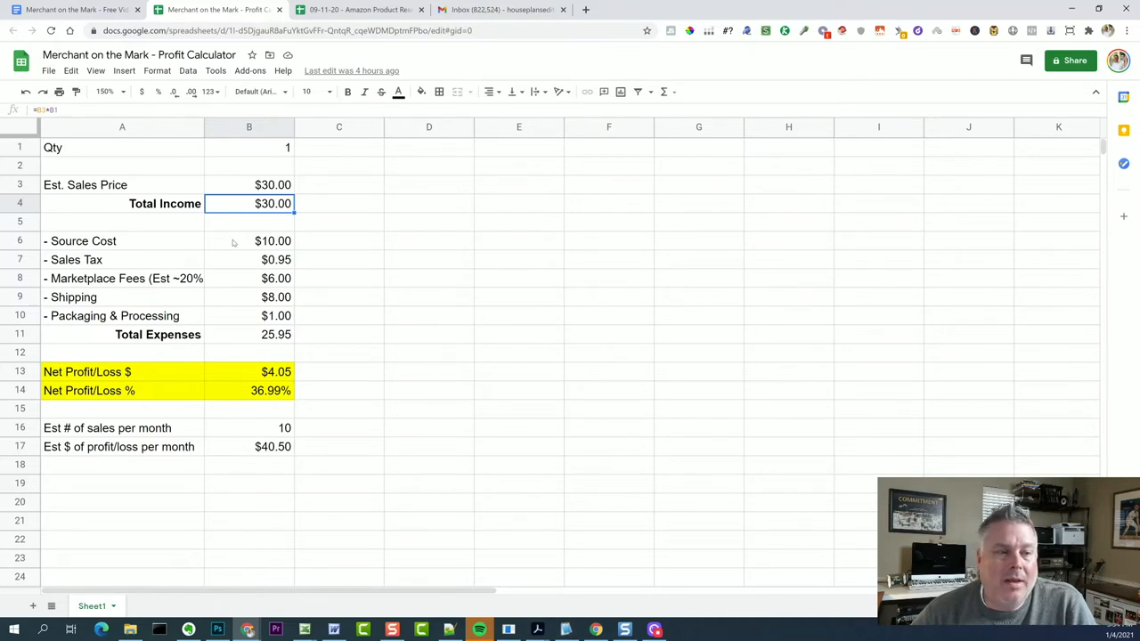
click(249, 240)
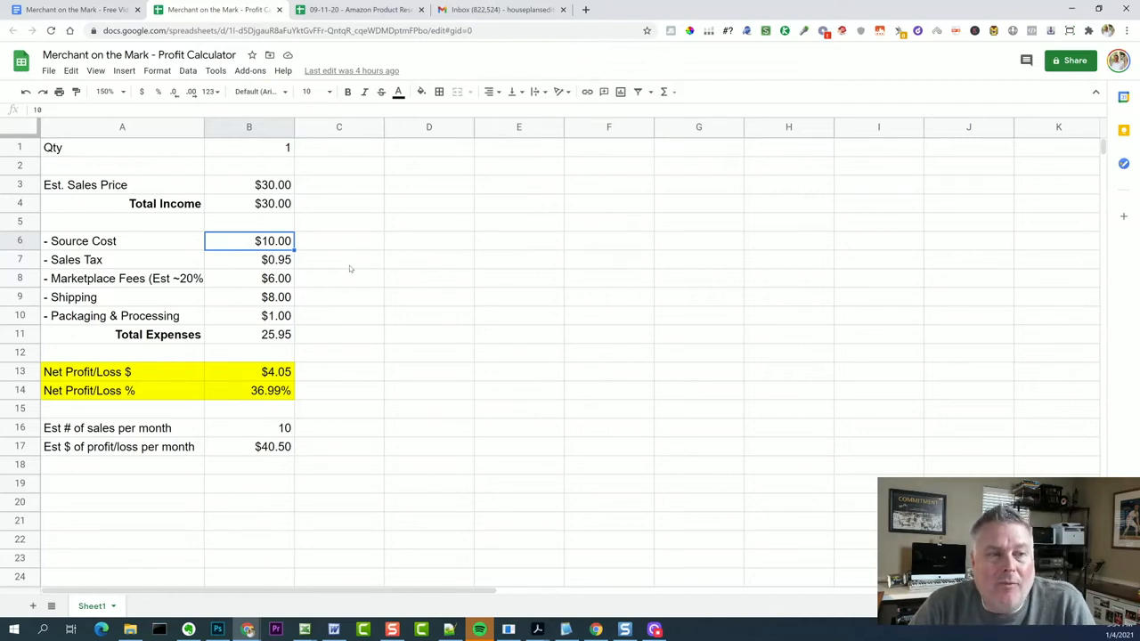
click(250, 146)
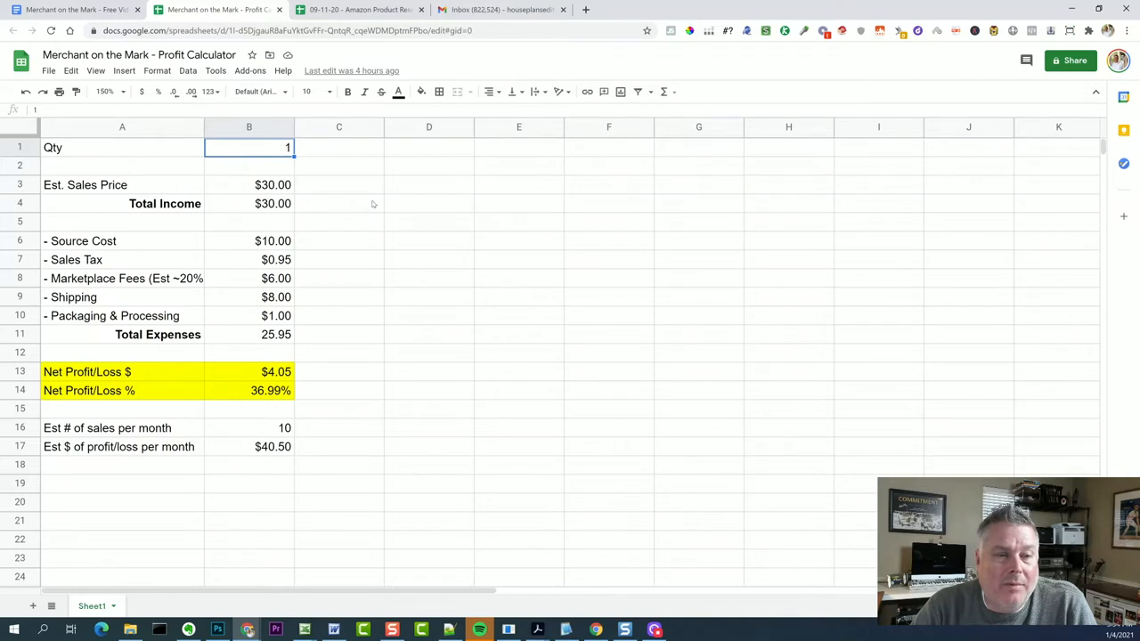
mouse_move(324, 203)
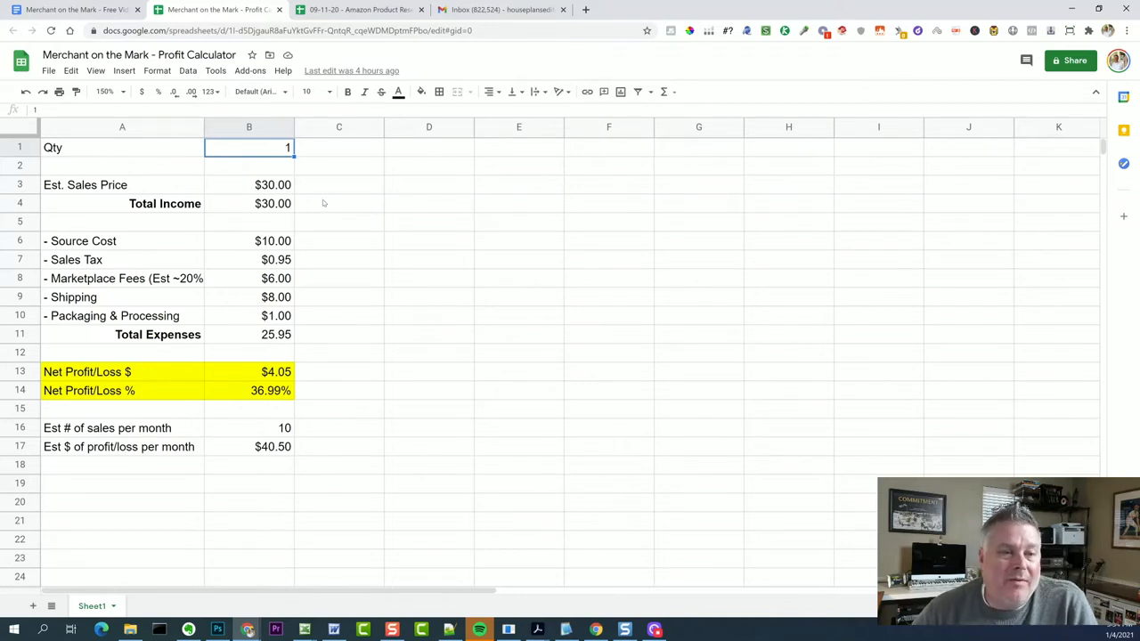
click(249, 184)
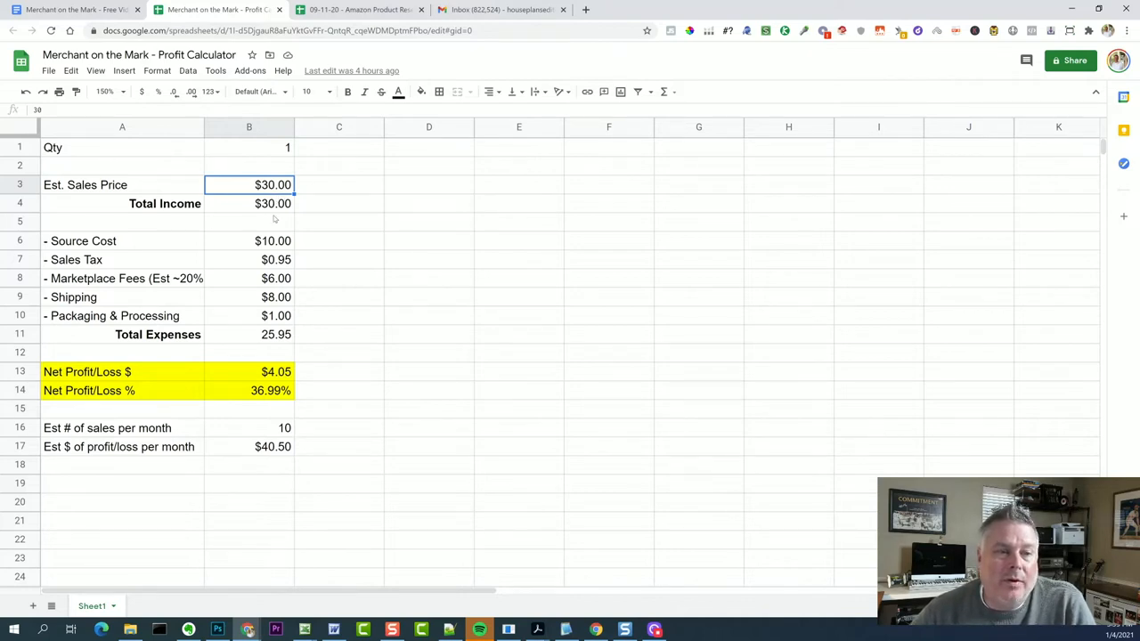
click(272, 241)
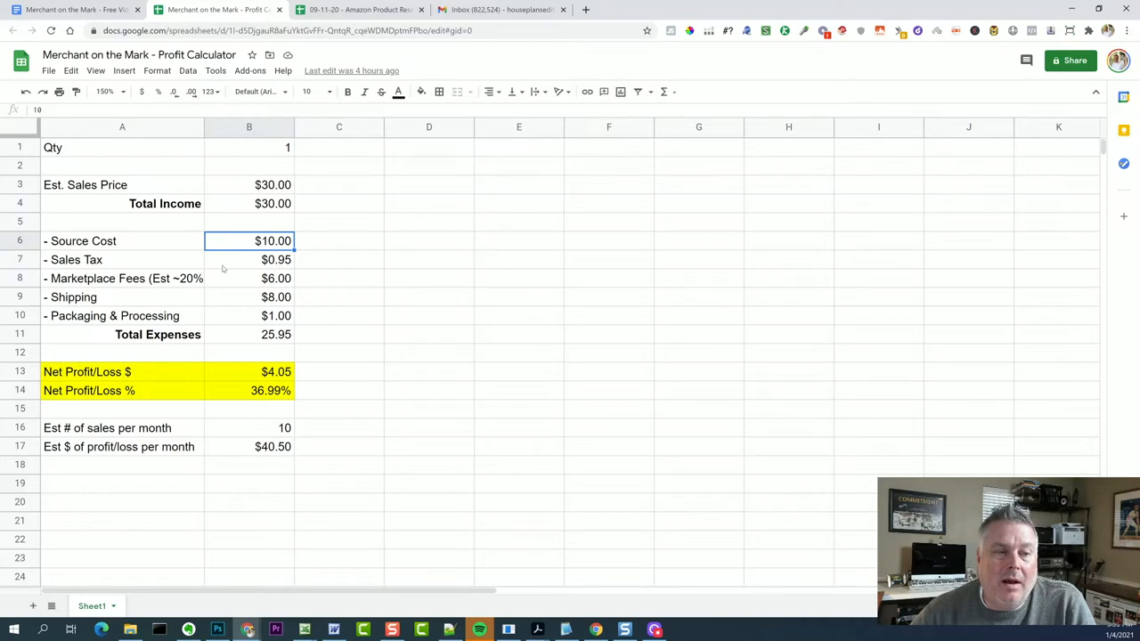
click(121, 260)
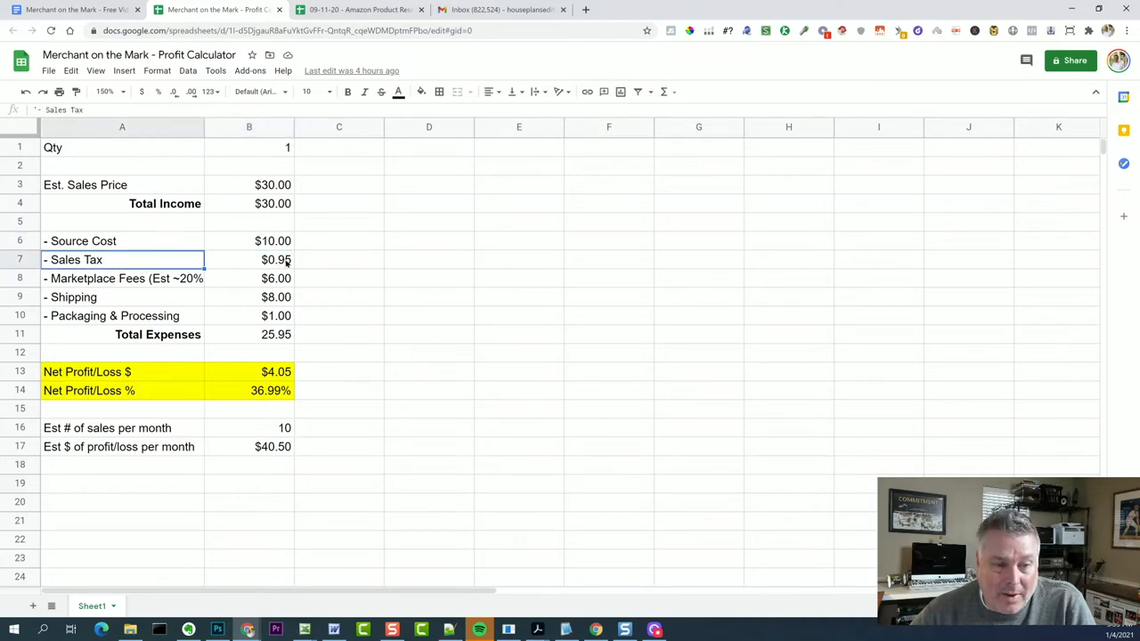
click(249, 260)
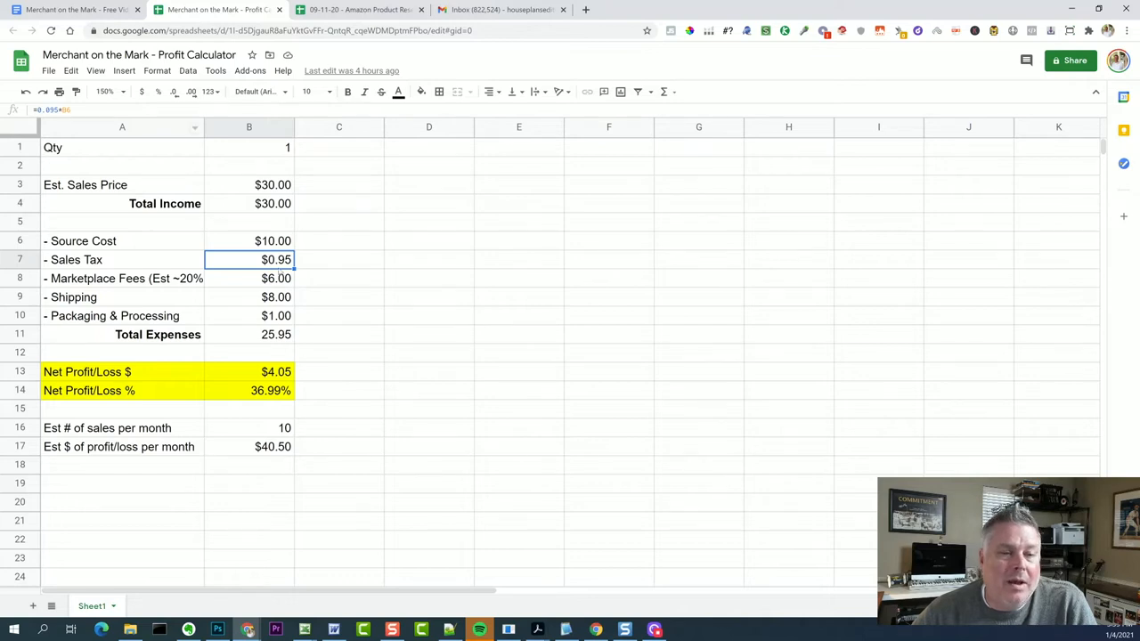
click(249, 240)
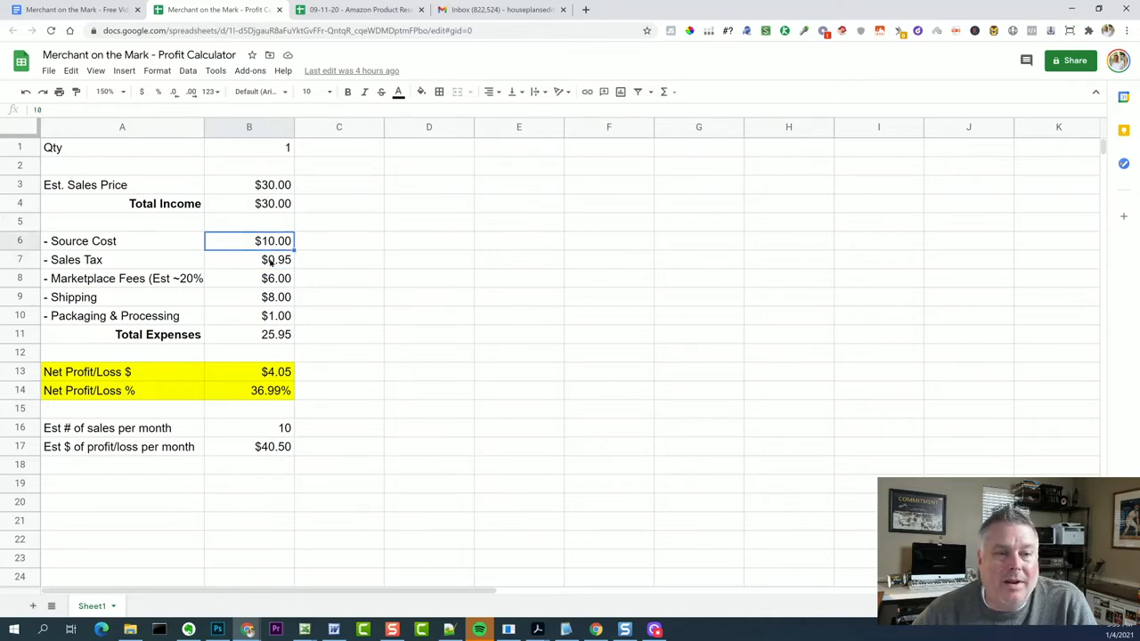
click(249, 260)
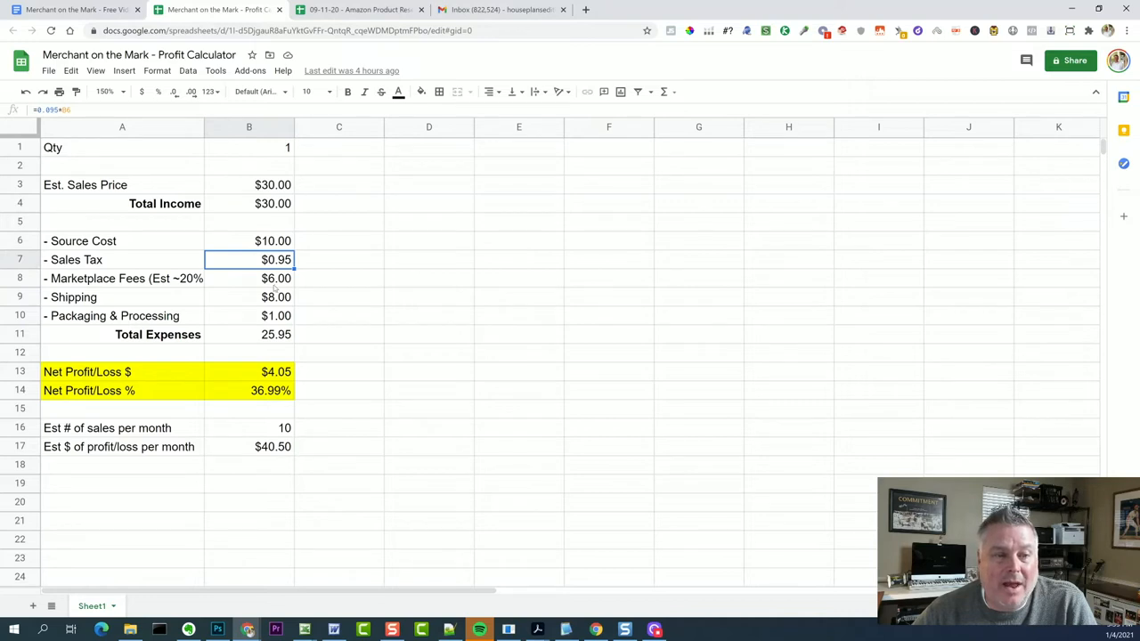
click(122, 278)
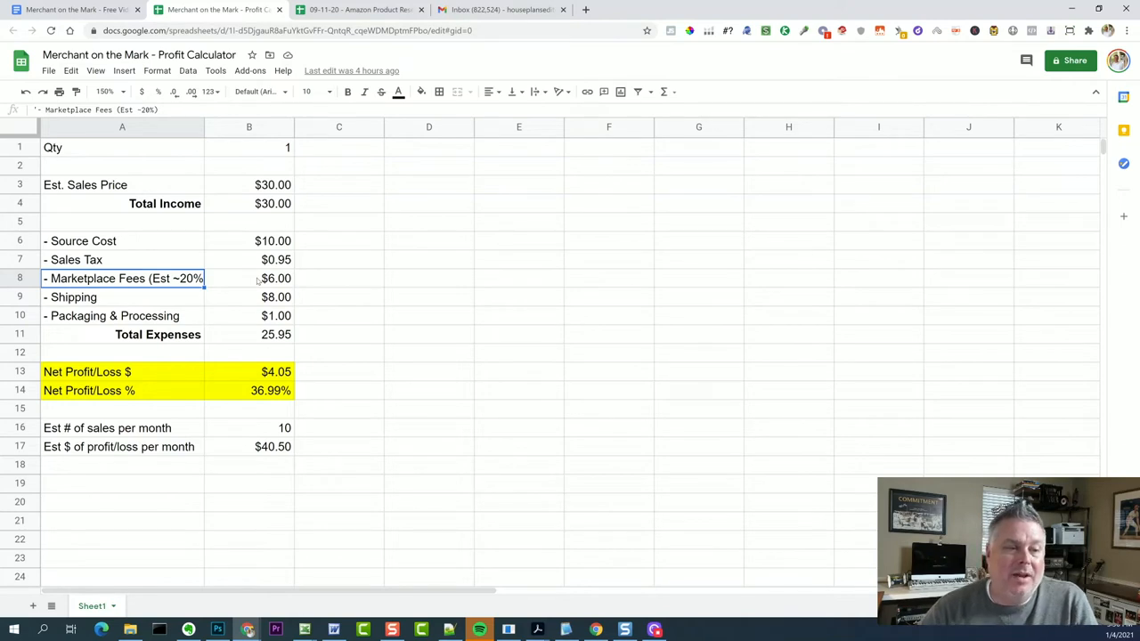
click(250, 277)
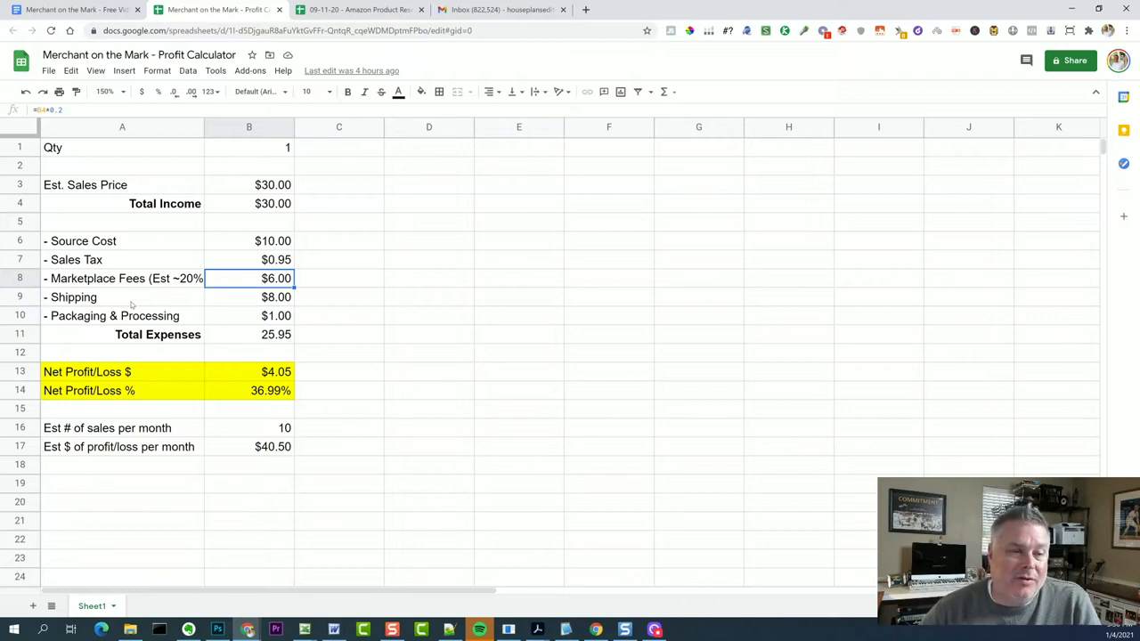
mouse_move(317, 301)
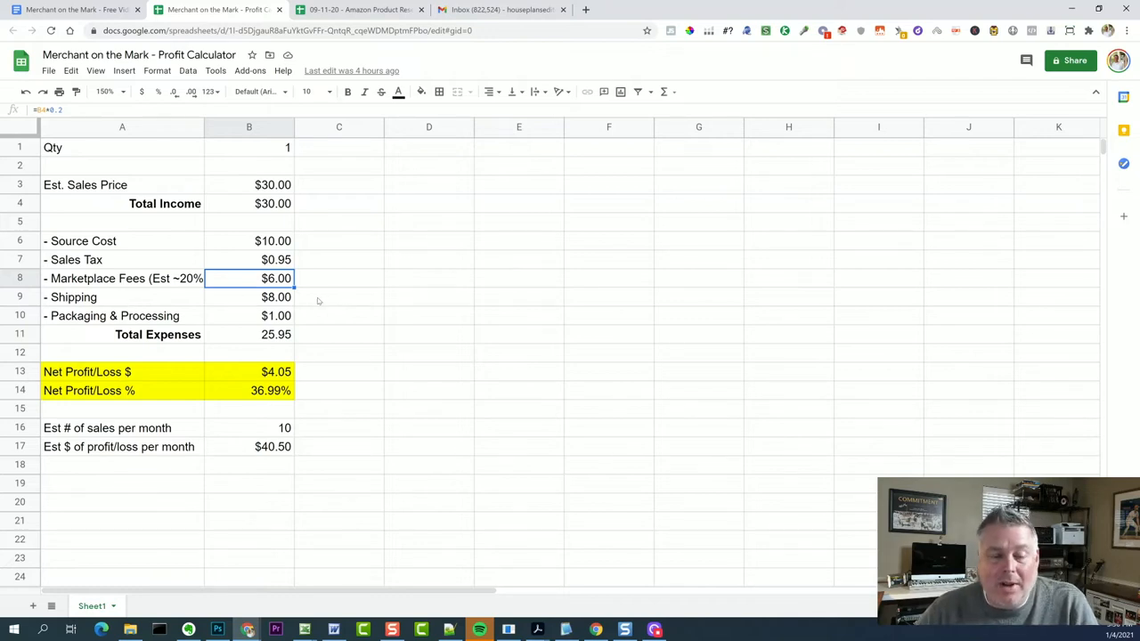
click(121, 315)
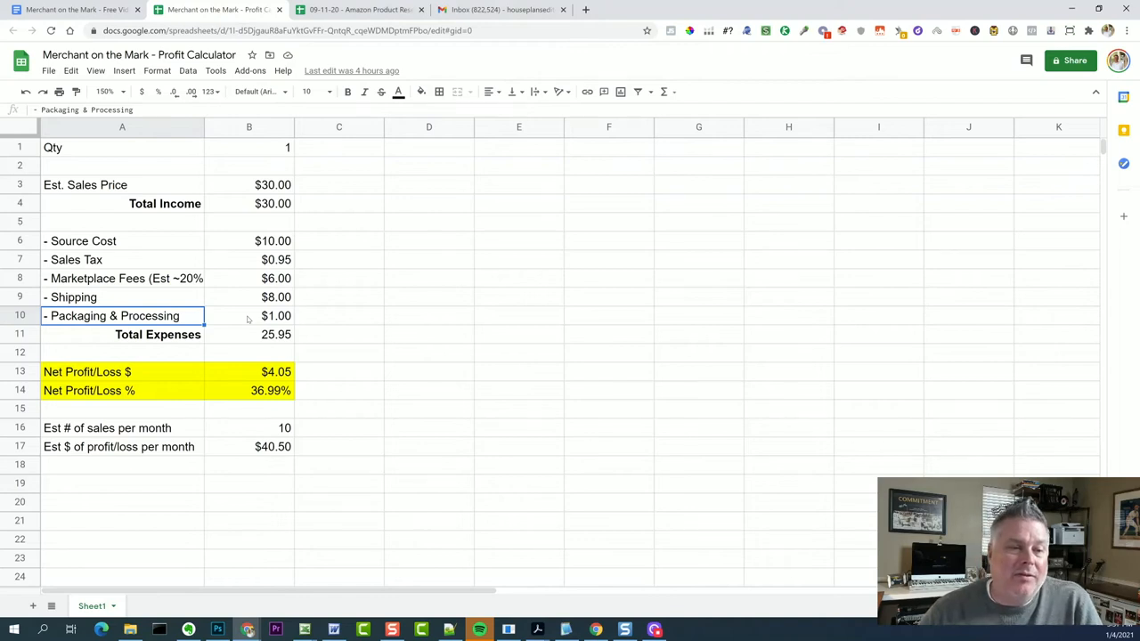
click(250, 335)
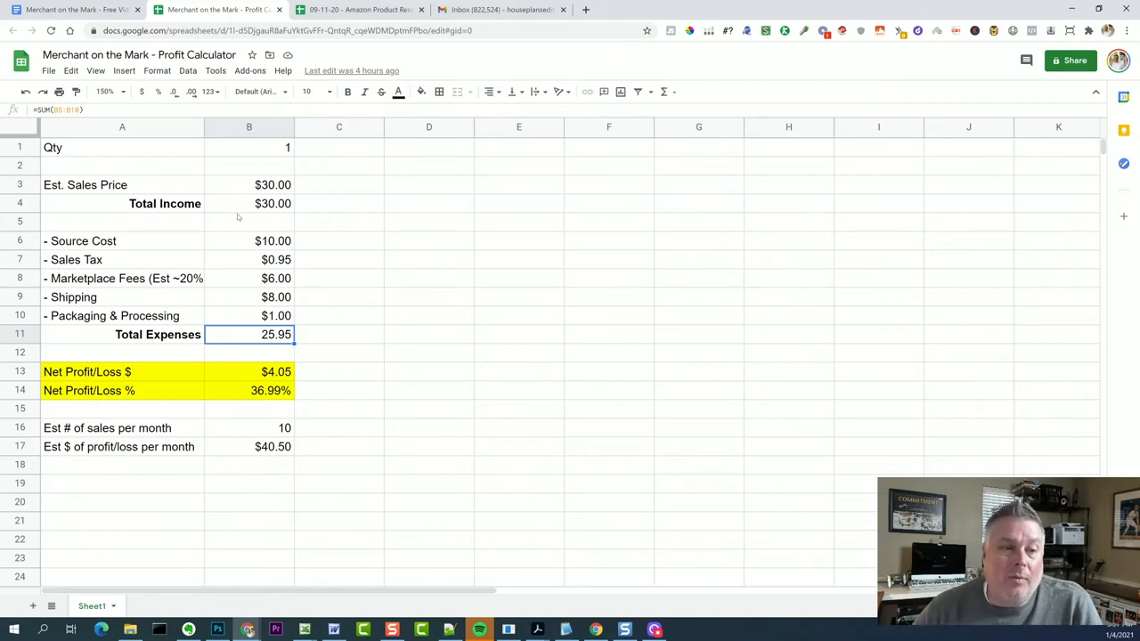
mouse_move(253, 198)
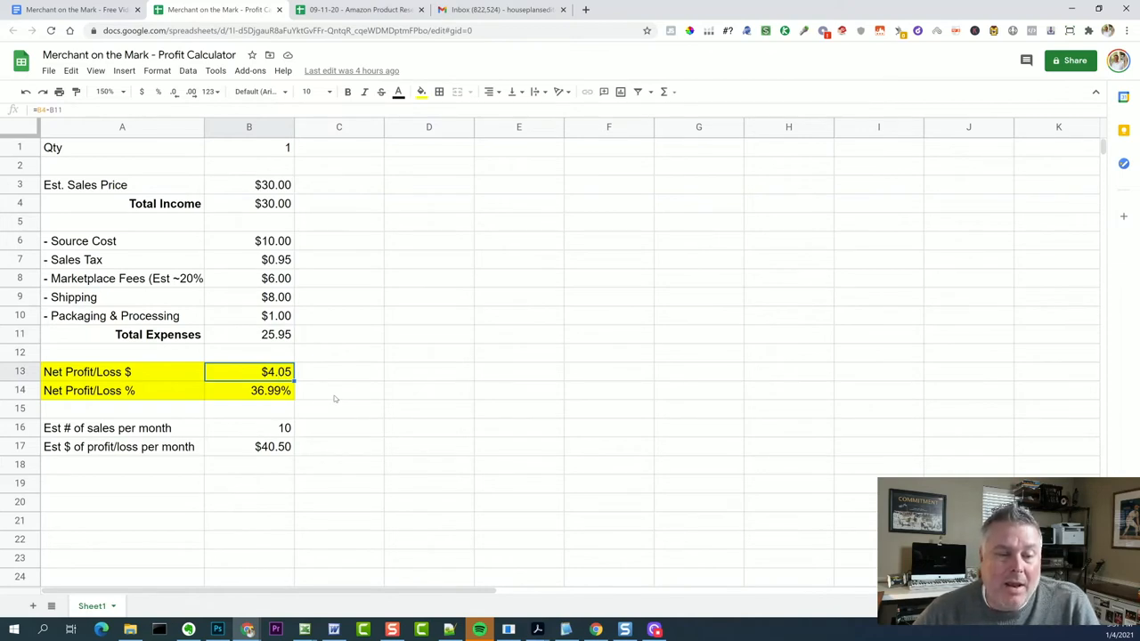
click(249, 390)
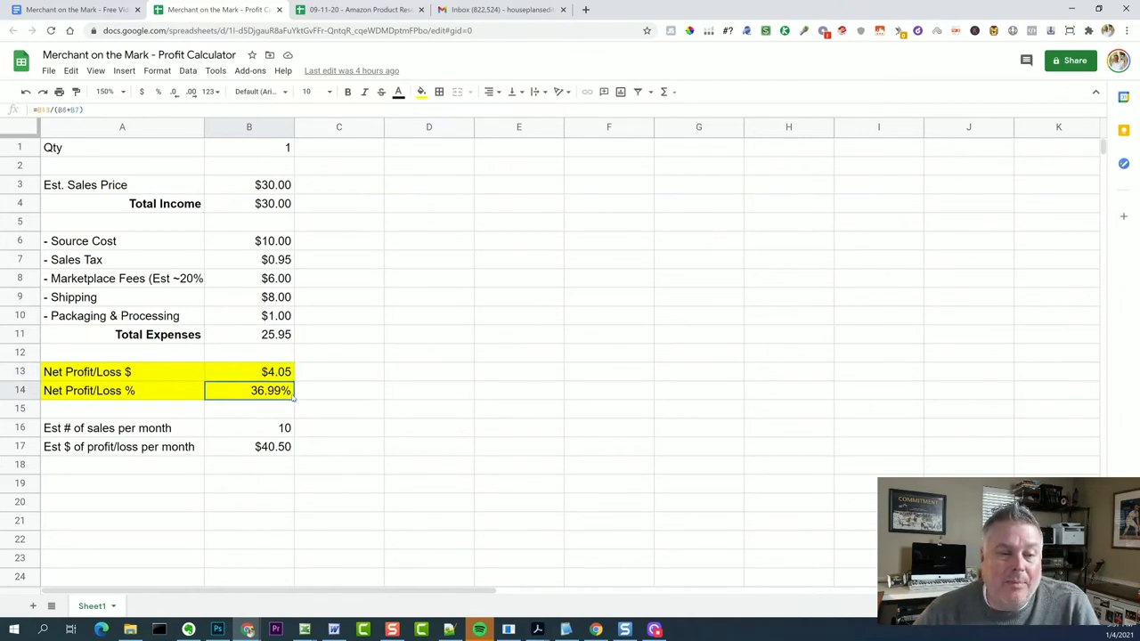
mouse_move(390, 404)
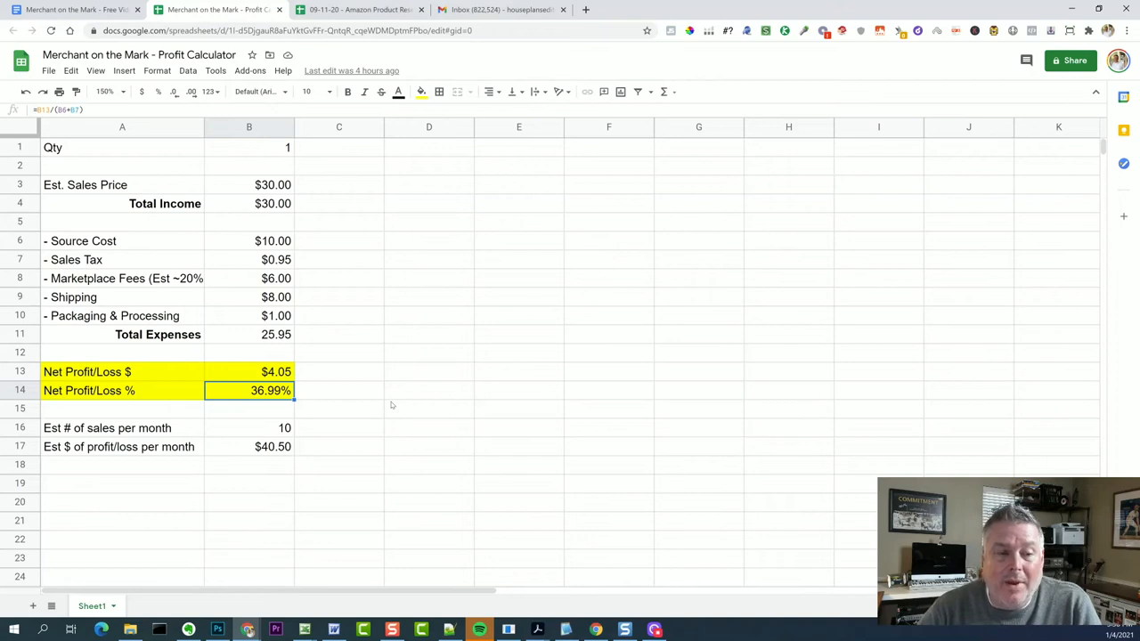
mouse_move(138, 400)
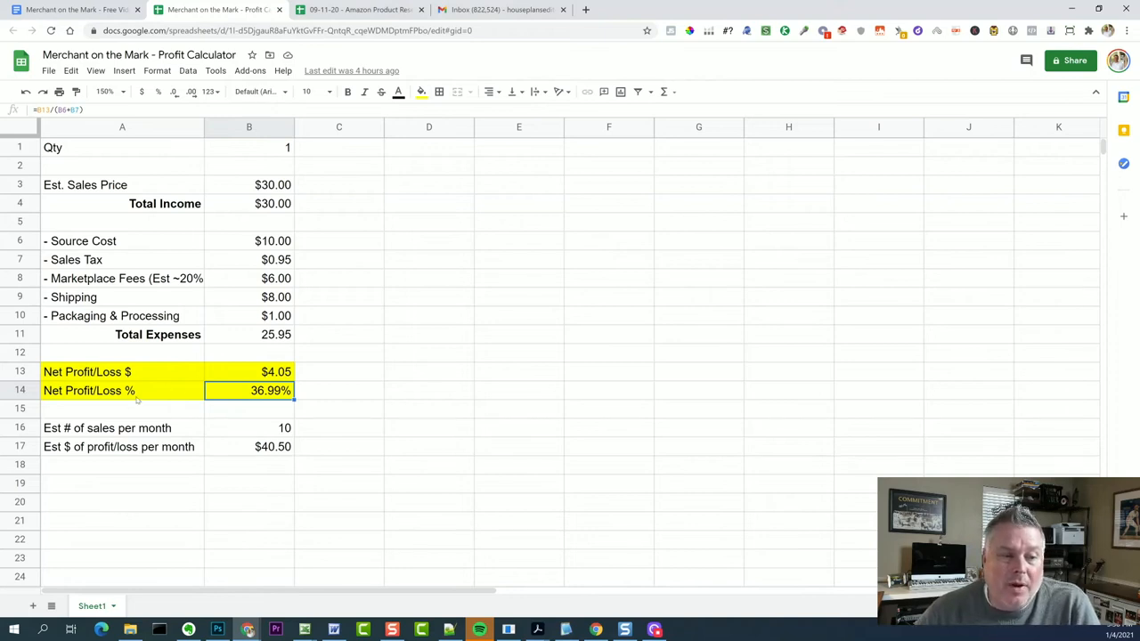
click(121, 390)
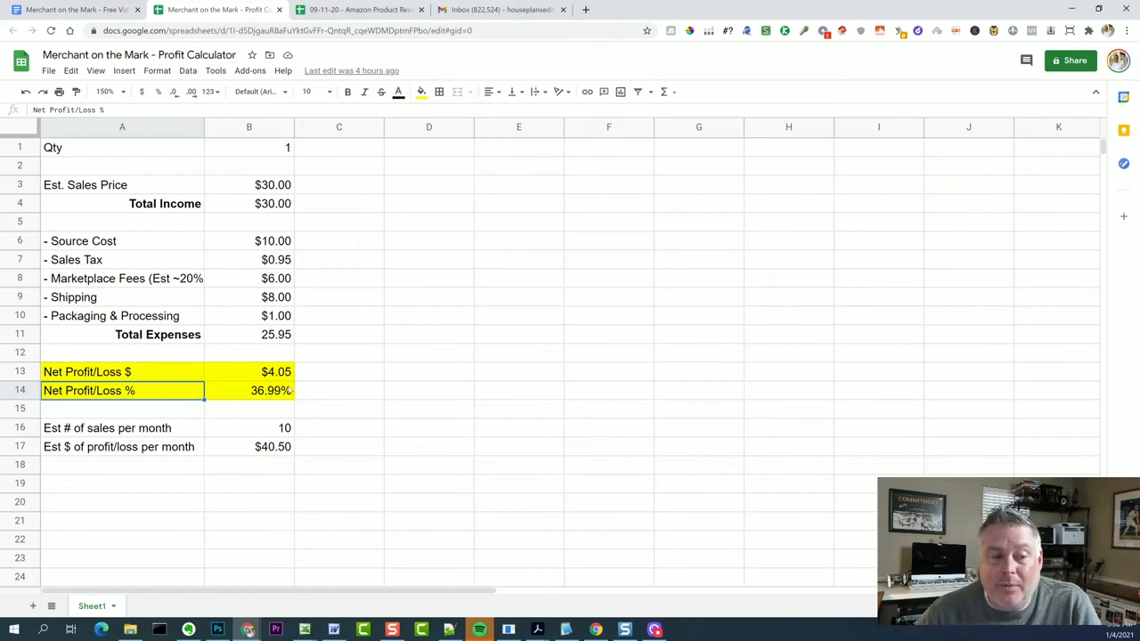
click(249, 372)
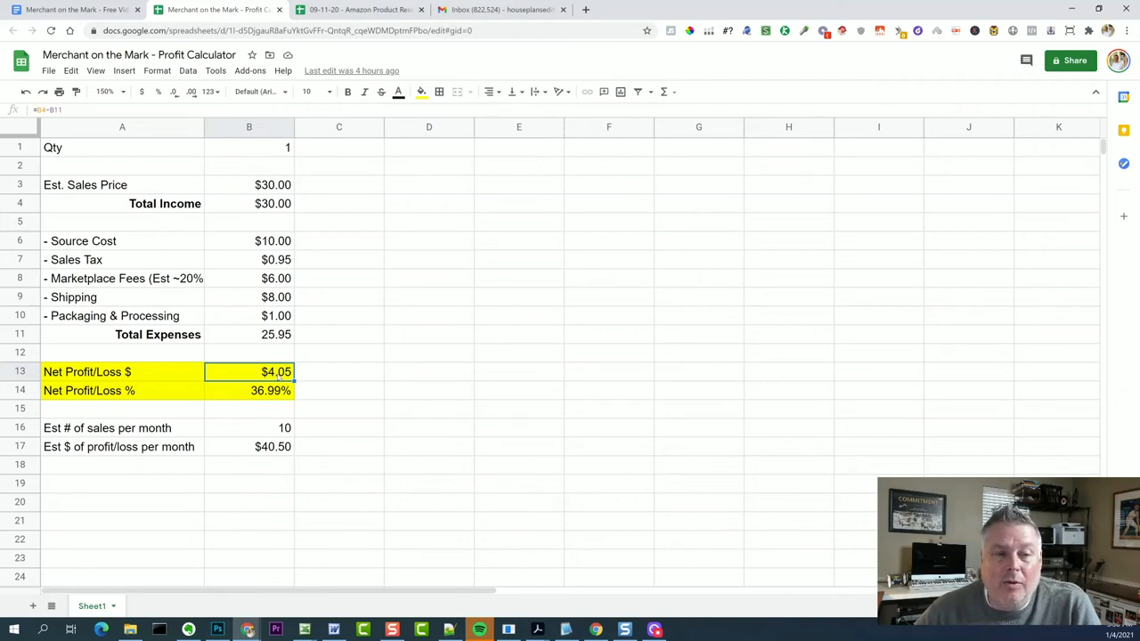
mouse_move(349, 381)
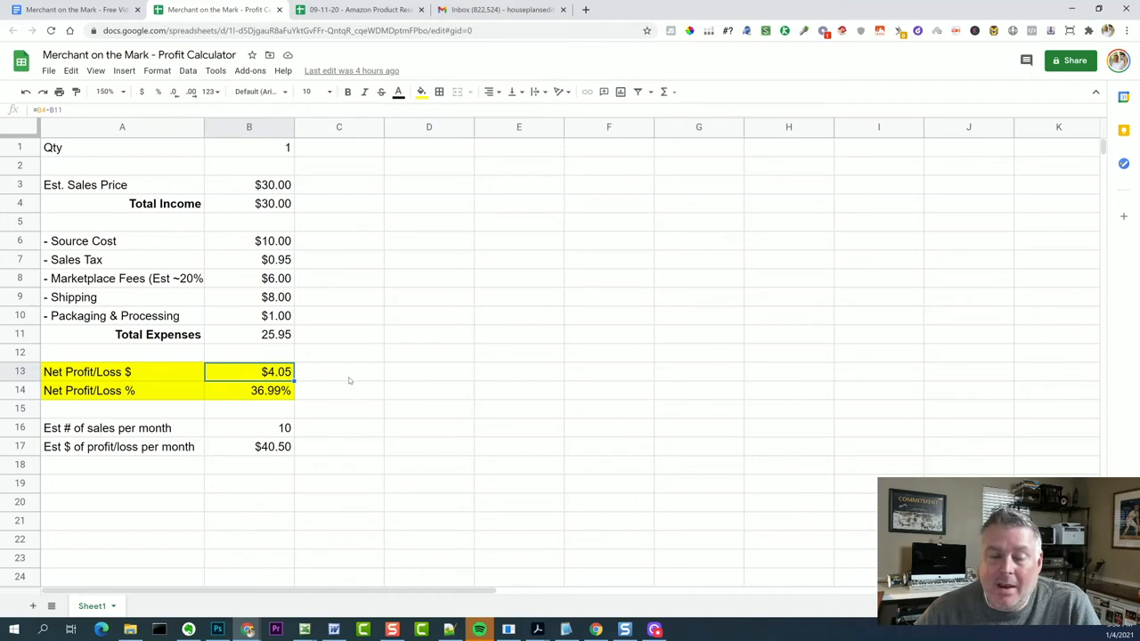
mouse_move(338, 385)
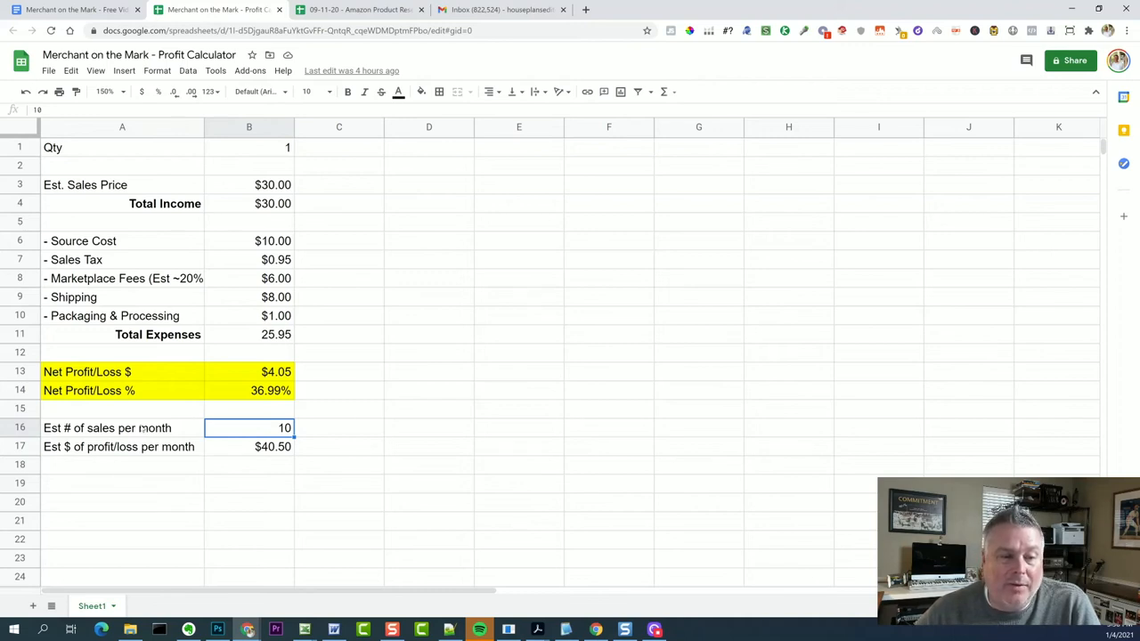
click(250, 372)
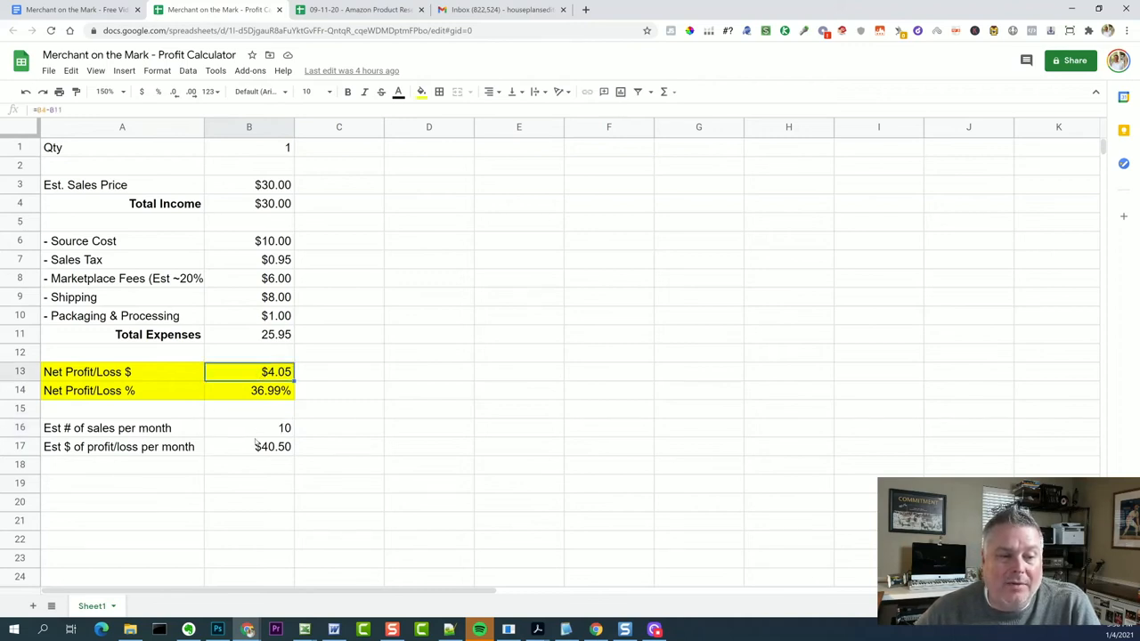
click(250, 445)
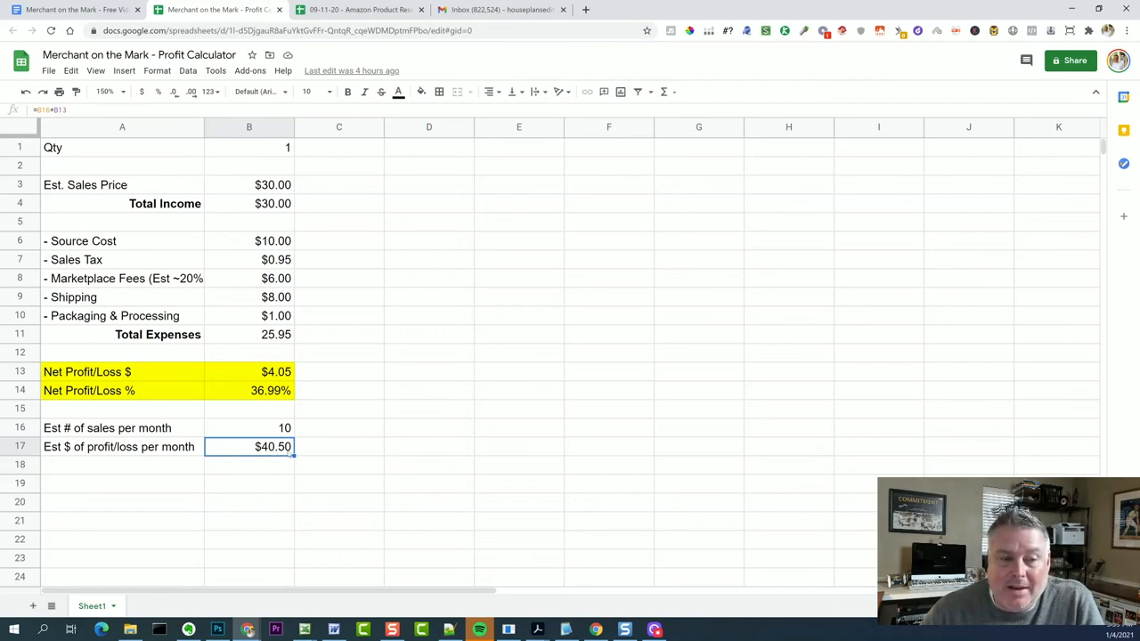
mouse_move(317, 452)
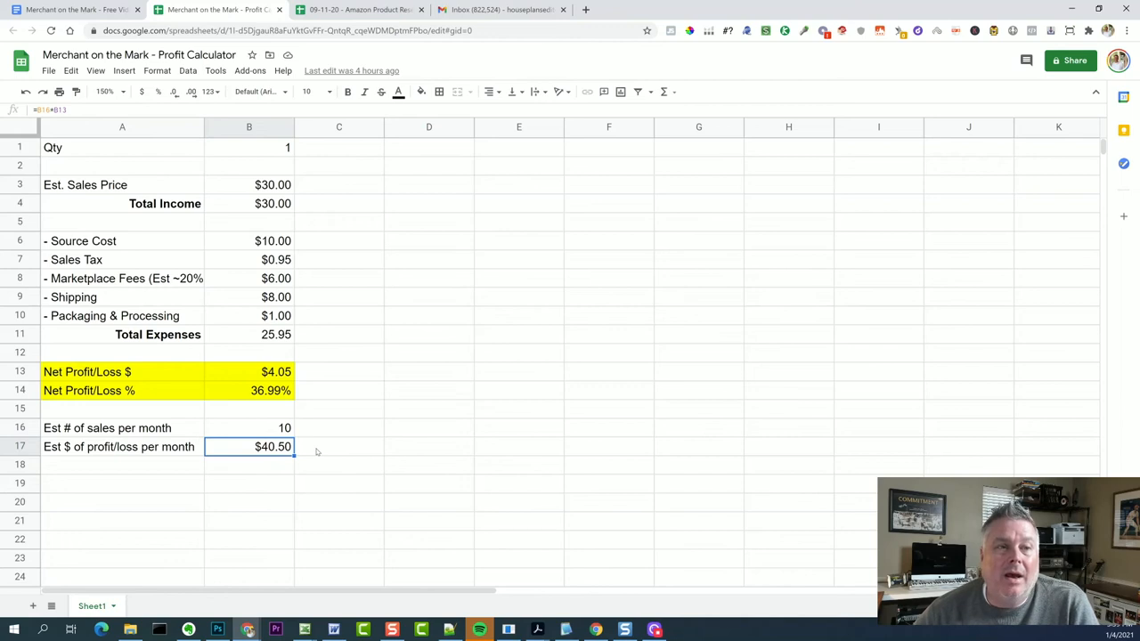
click(274, 260)
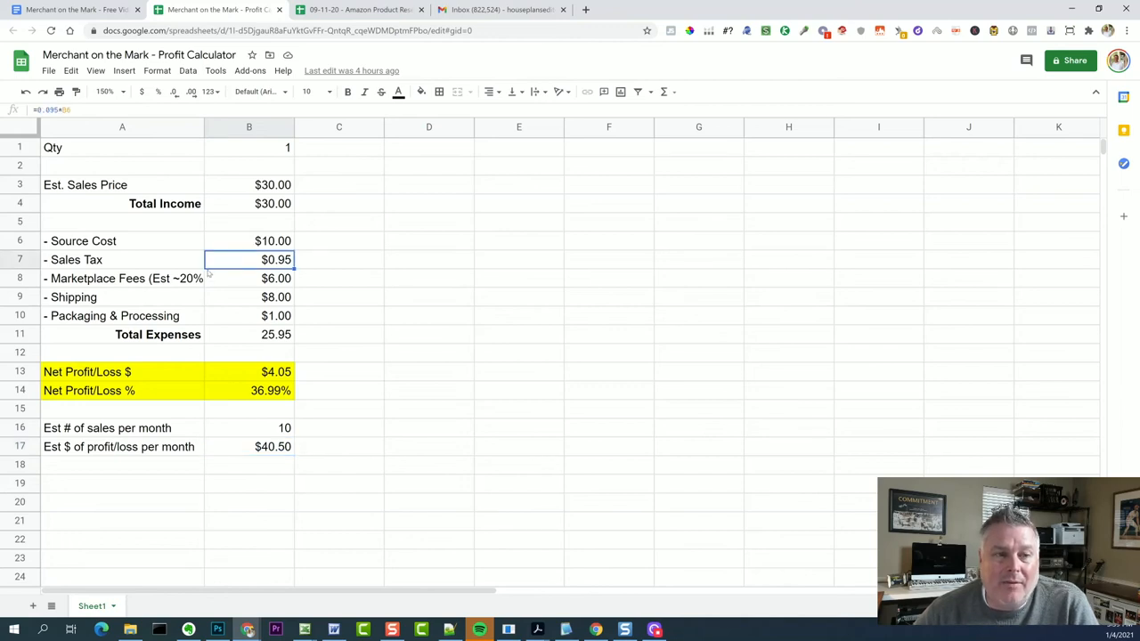